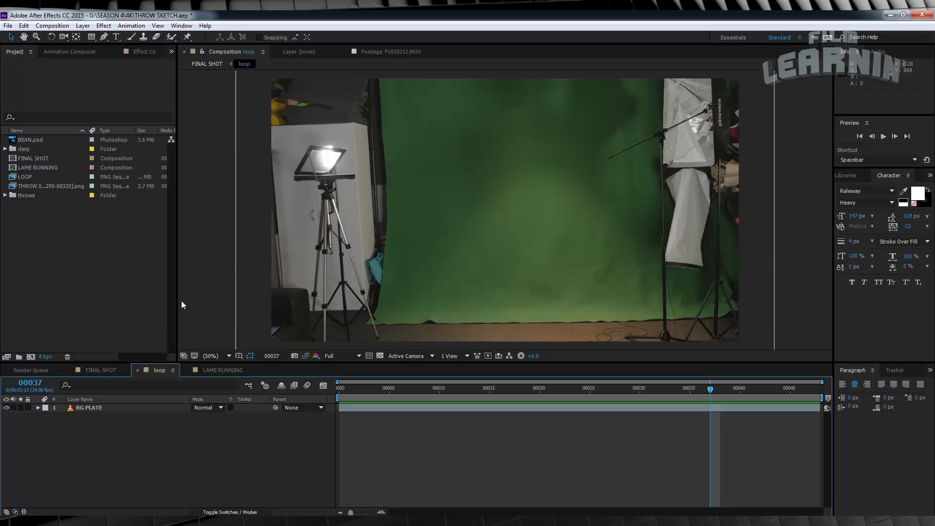
mouse_move(269, 437)
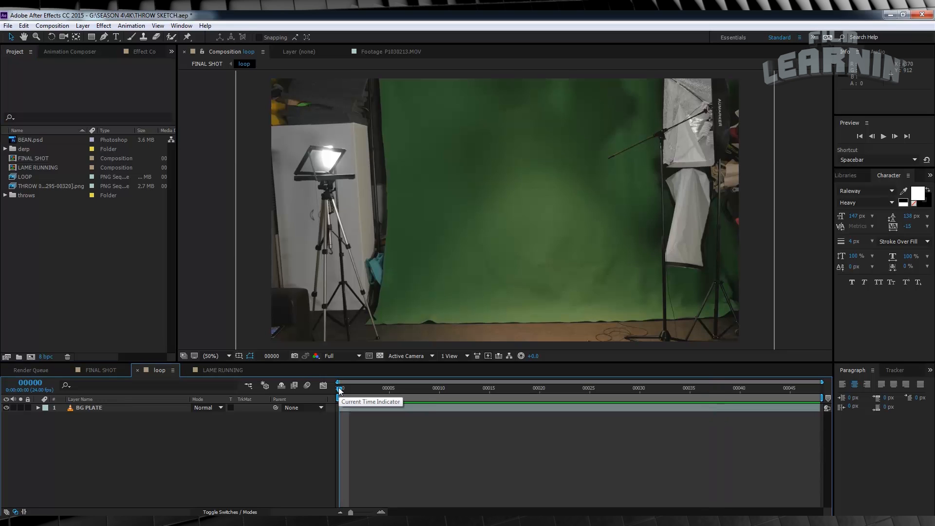
mouse_move(471, 223)
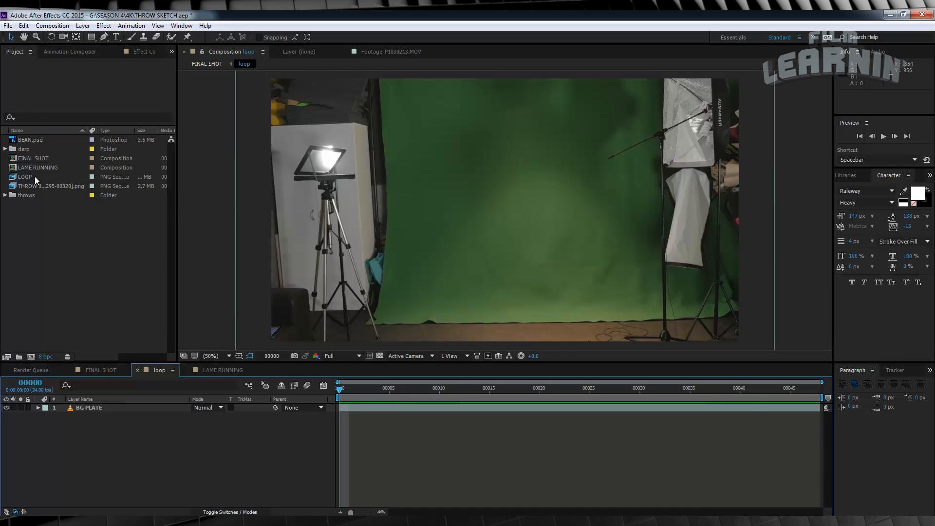
Add a second screen-blended LOOP streak layer over the plate and preview the denser streaks
left_click(25, 176)
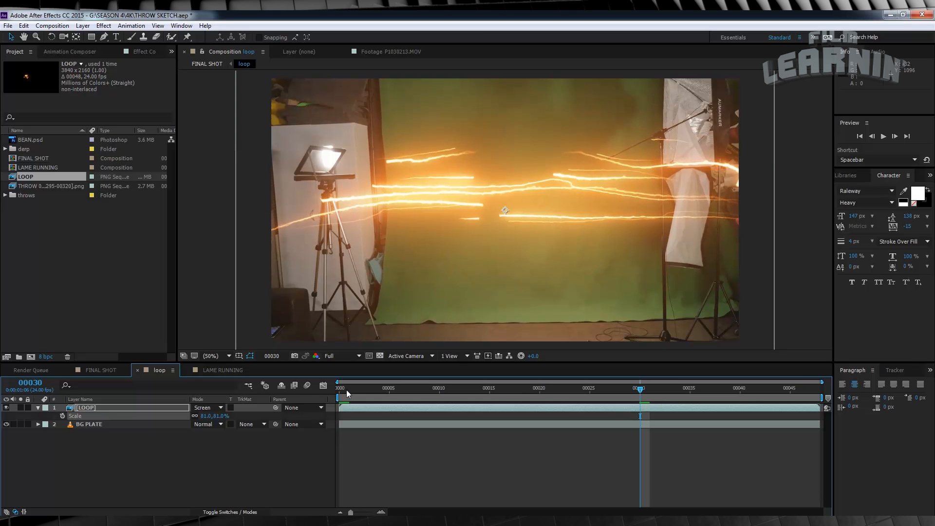
key("Space")
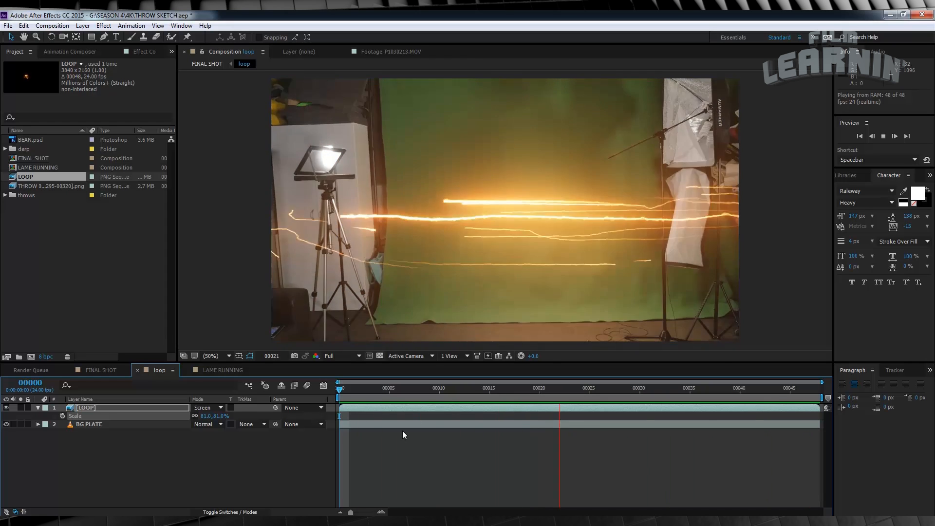
left_click(430, 389)
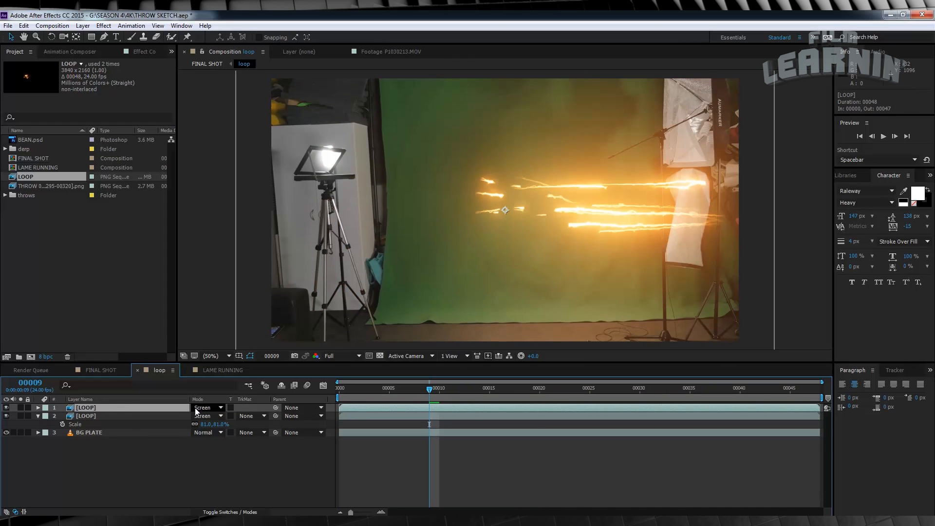
Apply a Directional Blur at 90° with length 20 to the top LOOP streak layer
left_click(103, 25)
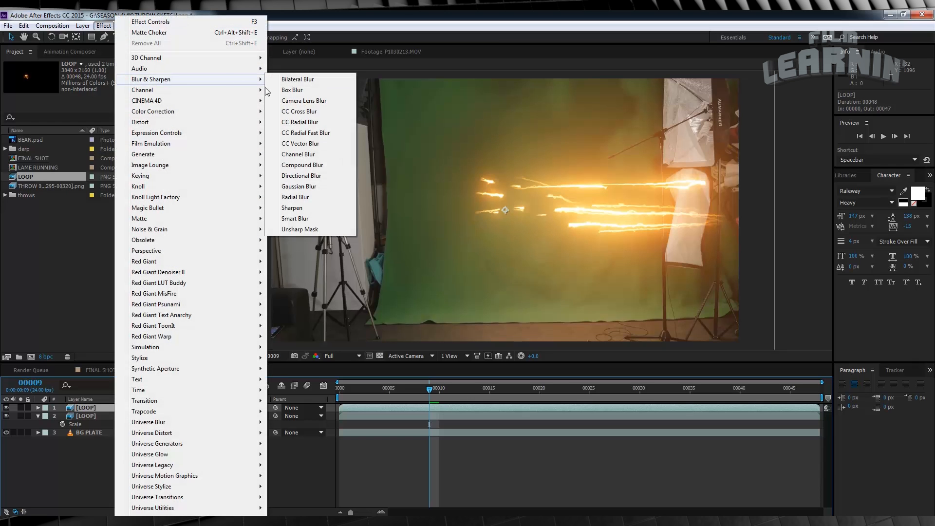
left_click(301, 176)
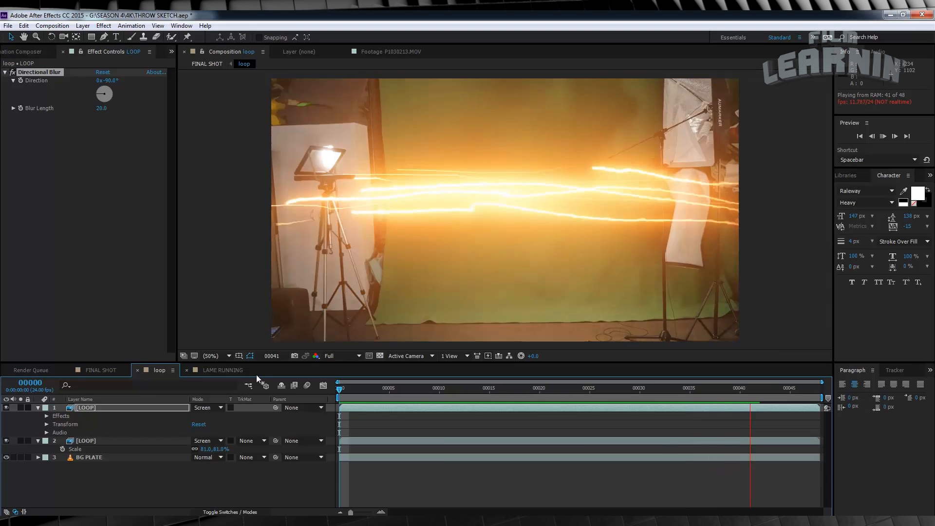
Switch to the LAME RUNNING composition and scrub to frame 10 where the runner is mid-stride
left_click(223, 370)
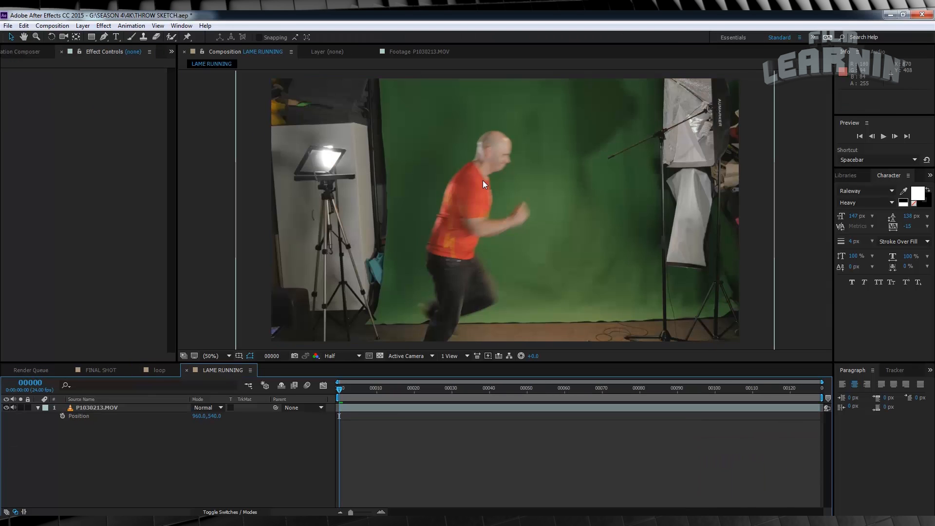
mouse_move(467, 199)
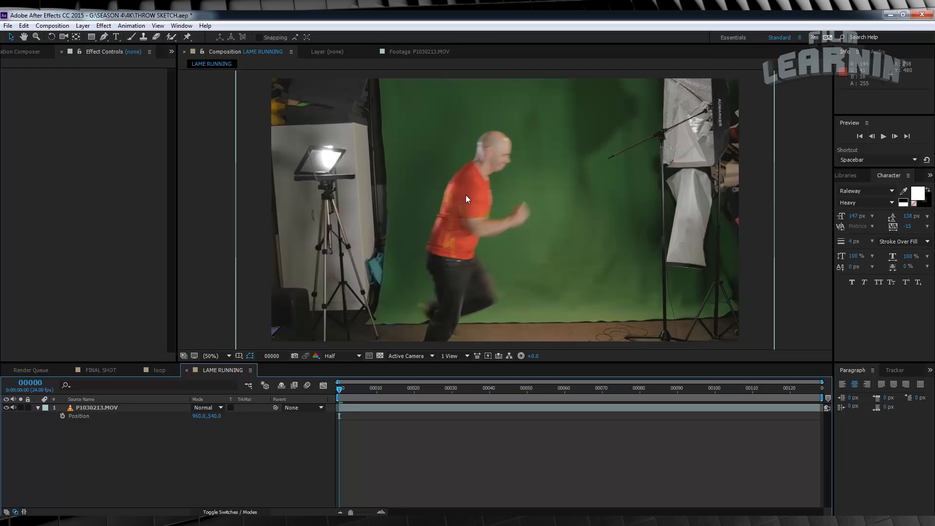
left_click(376, 388)
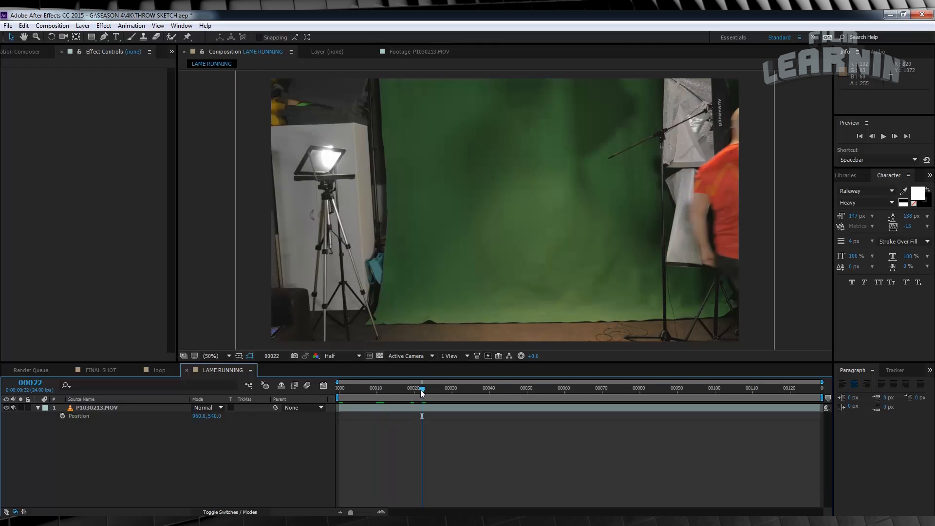
left_click(376, 388)
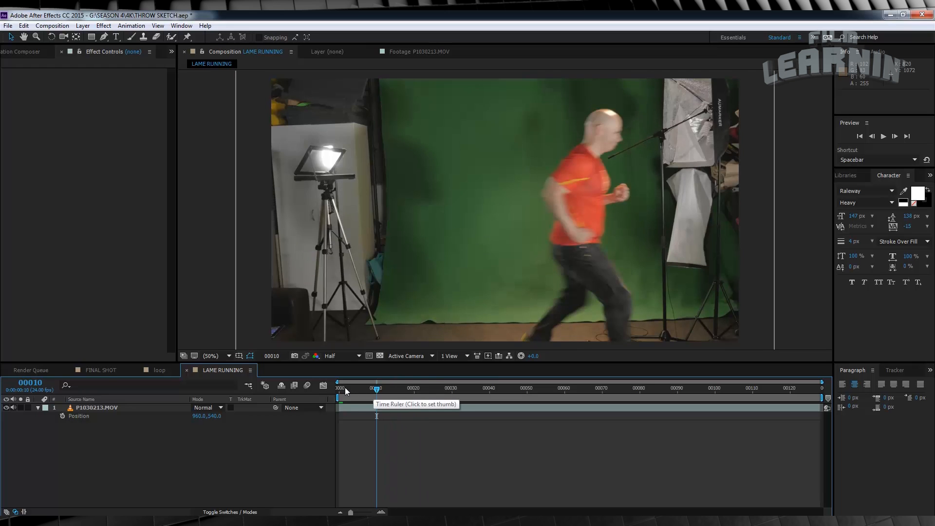
left_click(375, 389)
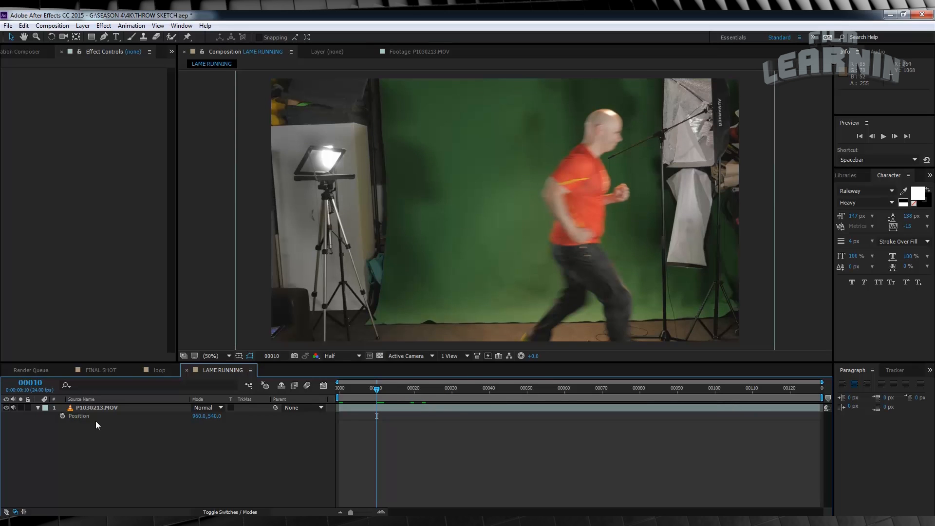
mouse_move(51, 25)
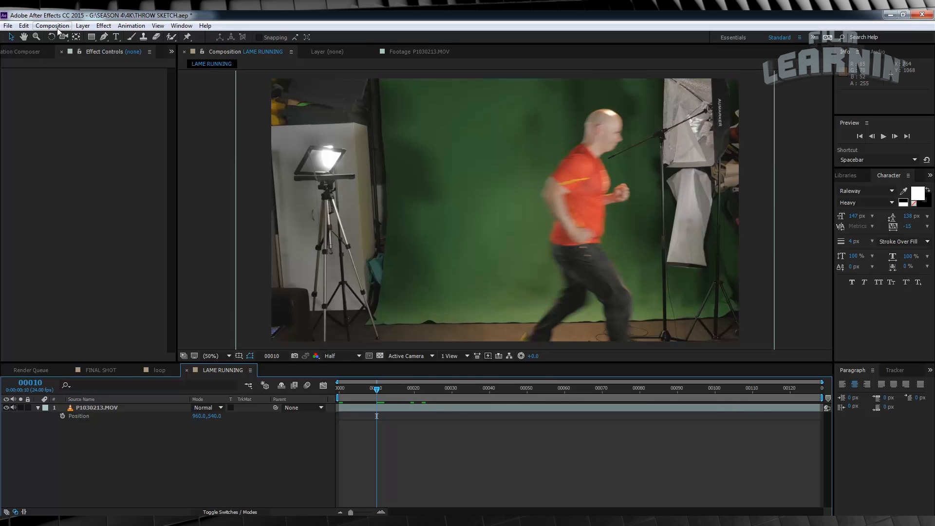
Save frame 10 of LAME RUNNING as the Photoshop still 2.psd and render it to disk
left_click(52, 25)
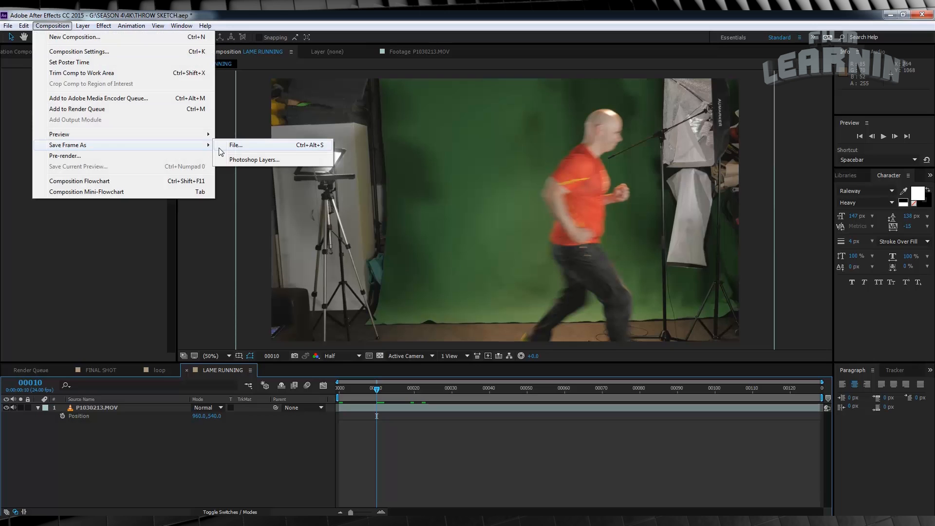
left_click(255, 159)
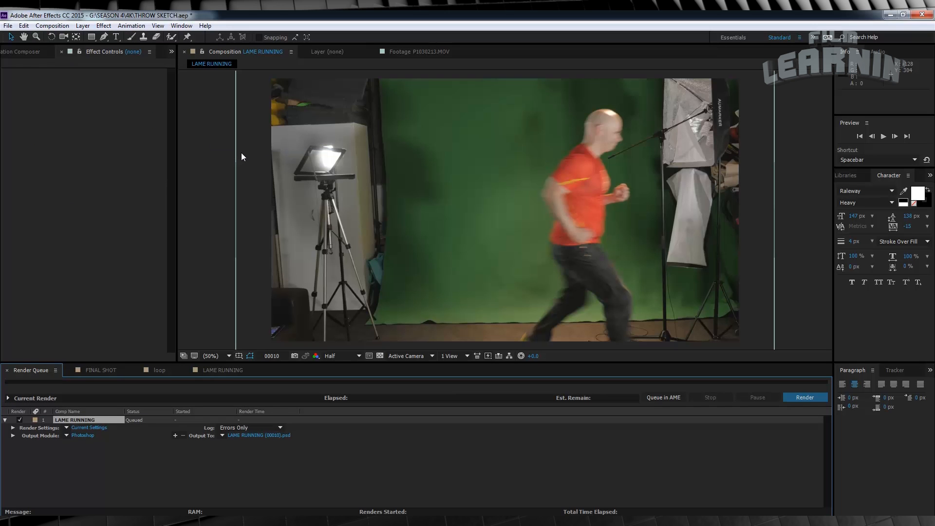
left_click(259, 435)
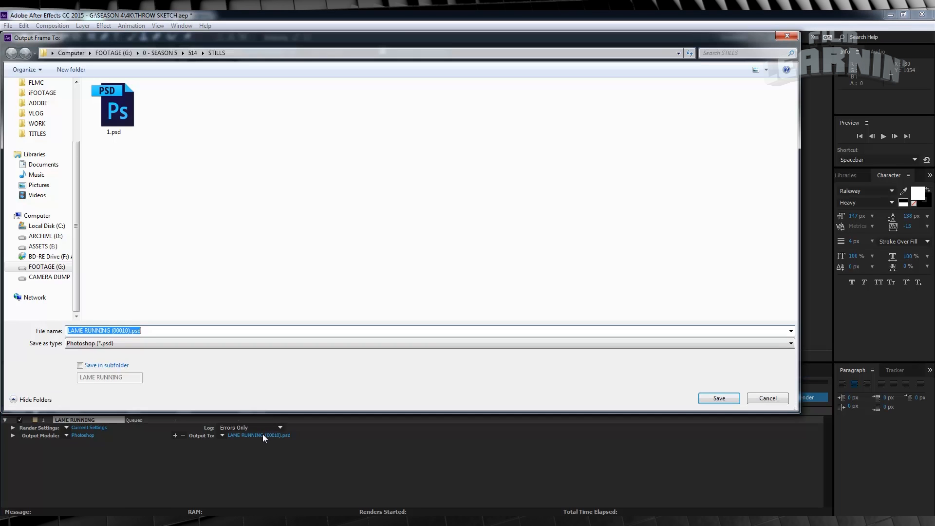
type("2")
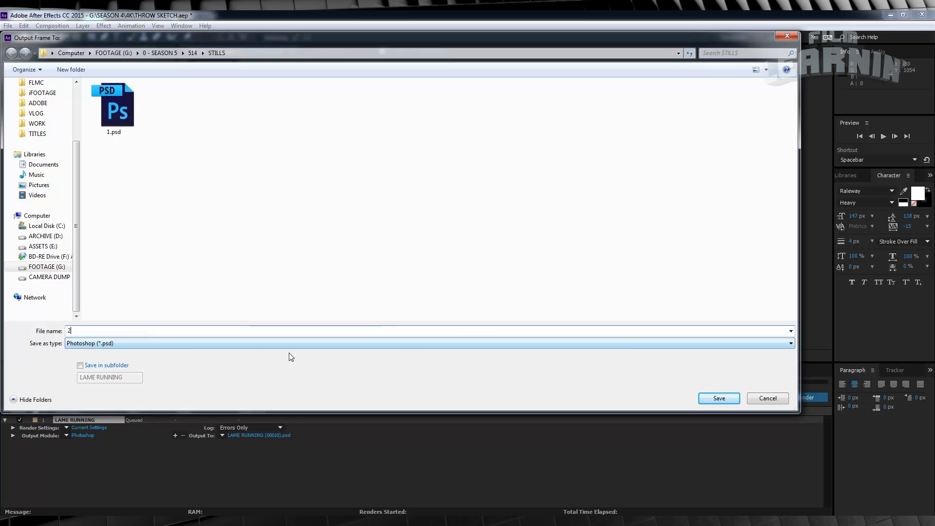
left_click(718, 399)
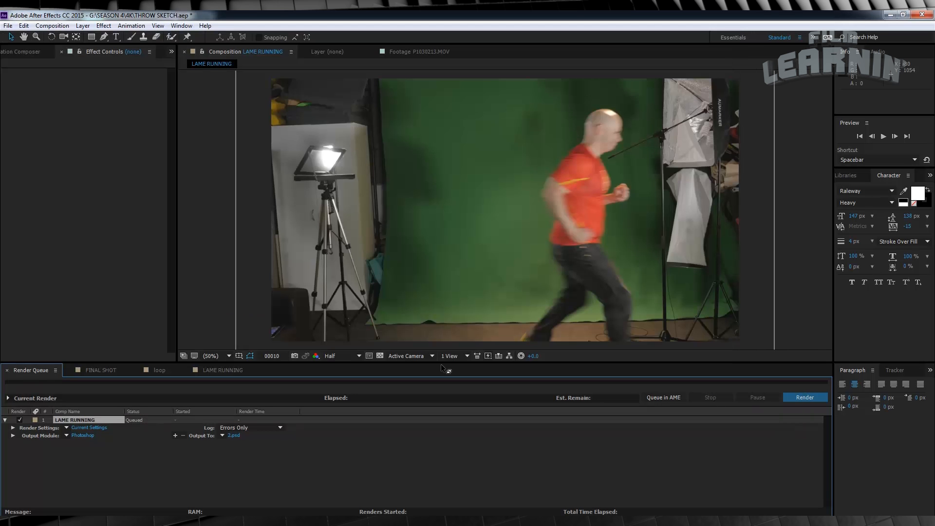
left_click(803, 398)
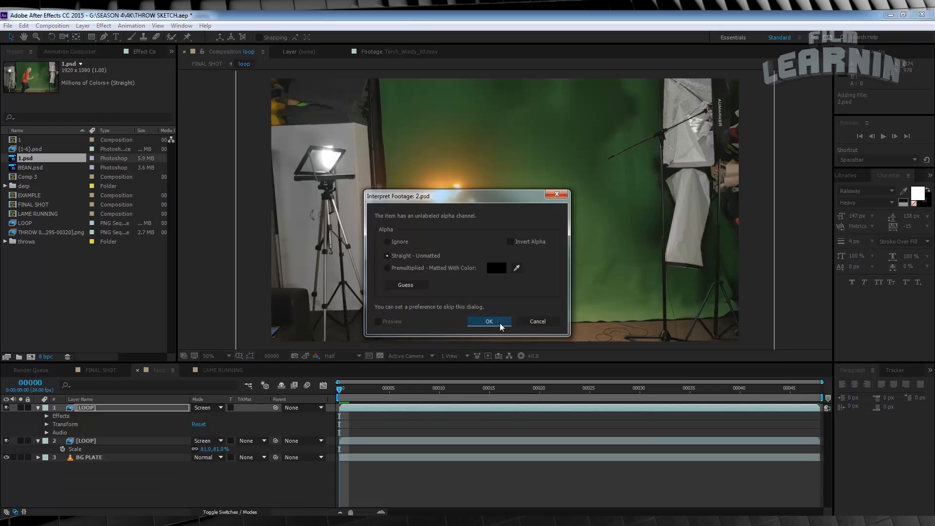
Accept the still's alpha, create composition 2 from the runner still and add an adjustment layer above it
left_click(488, 321)
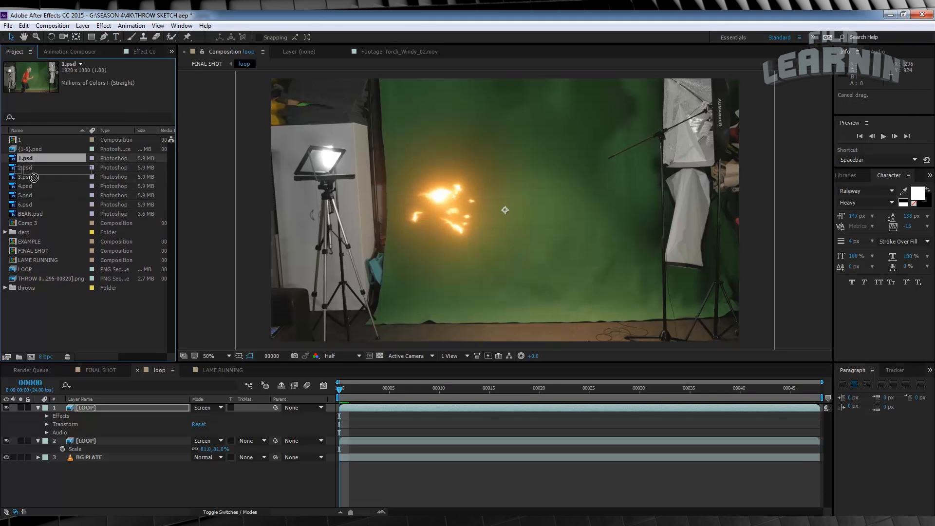
double_click(21, 148)
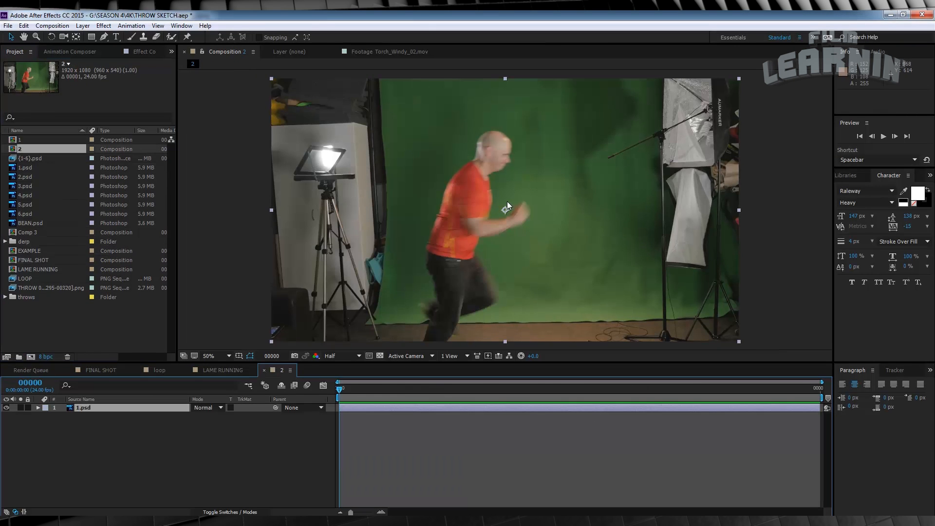
left_click(81, 25)
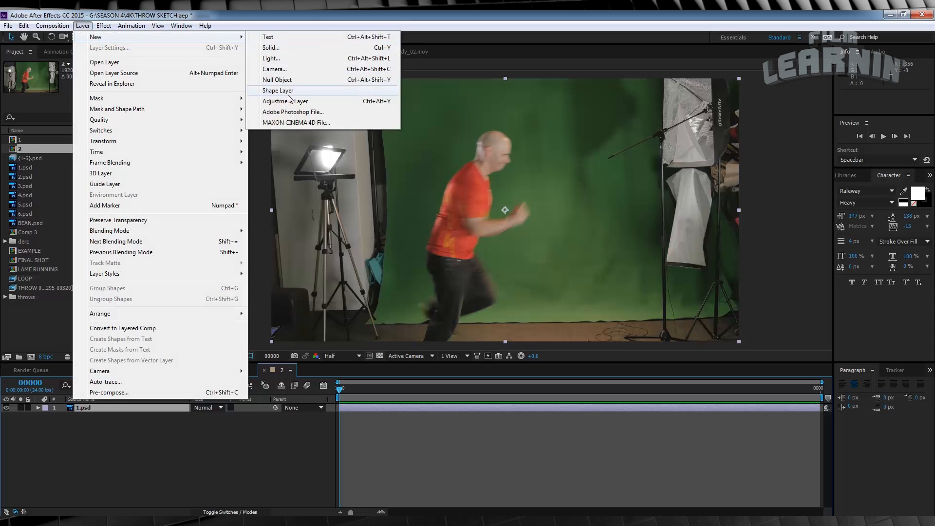
left_click(285, 101)
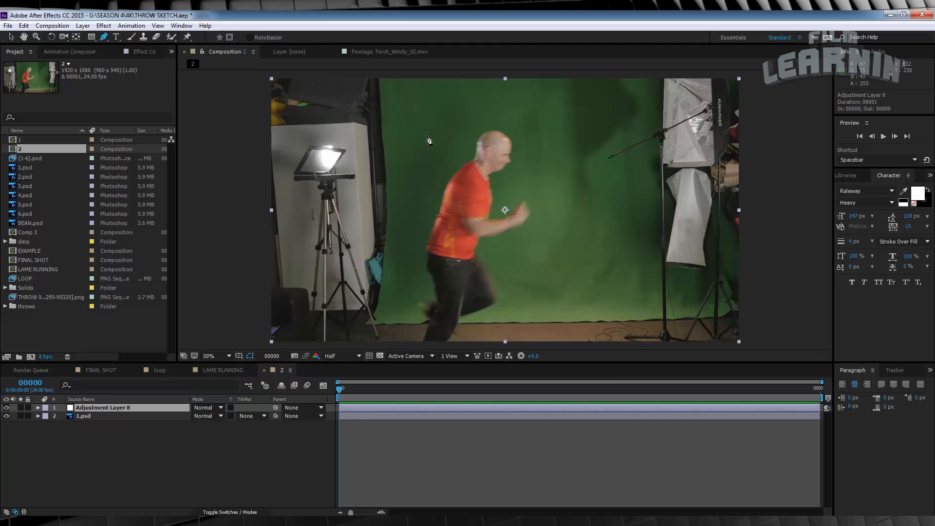
Trace an inverted mask around the runner on the adjustment layer, feathered to 80 pixels
left_click(208, 356)
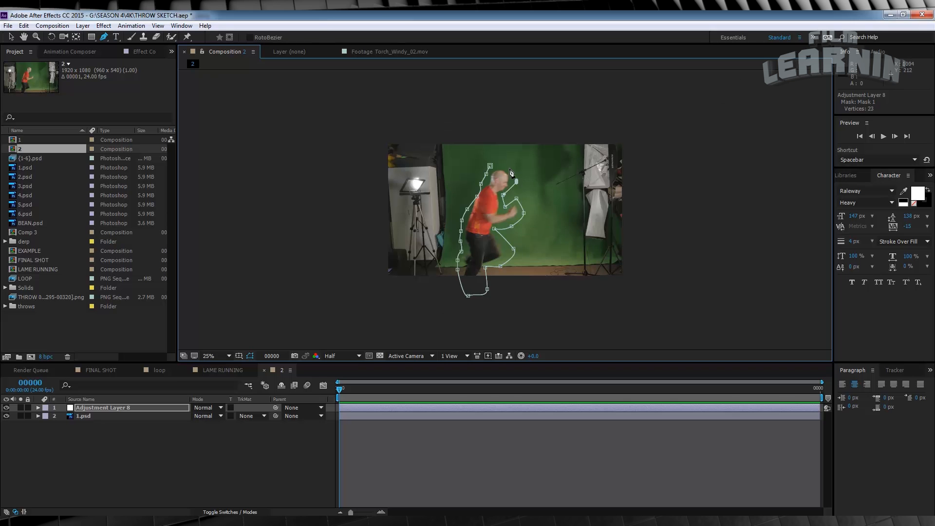
left_click(209, 356)
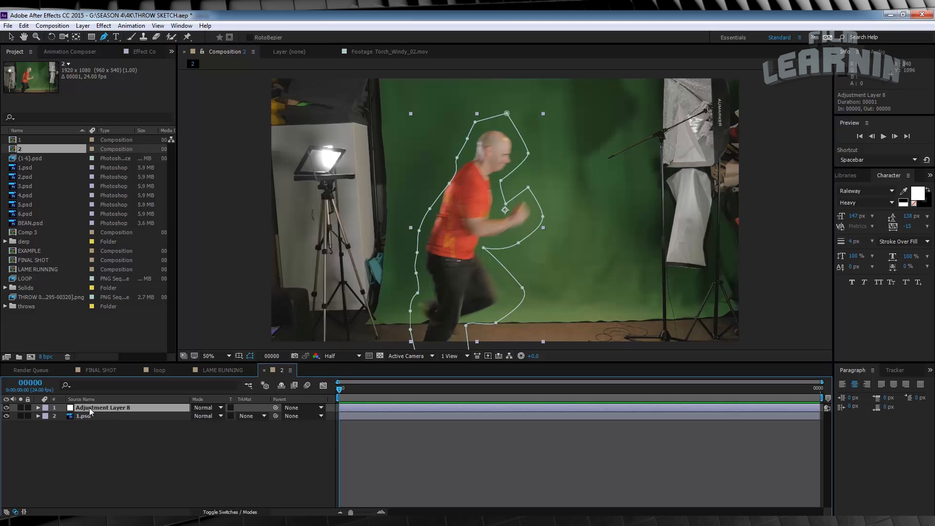
left_click(38, 407)
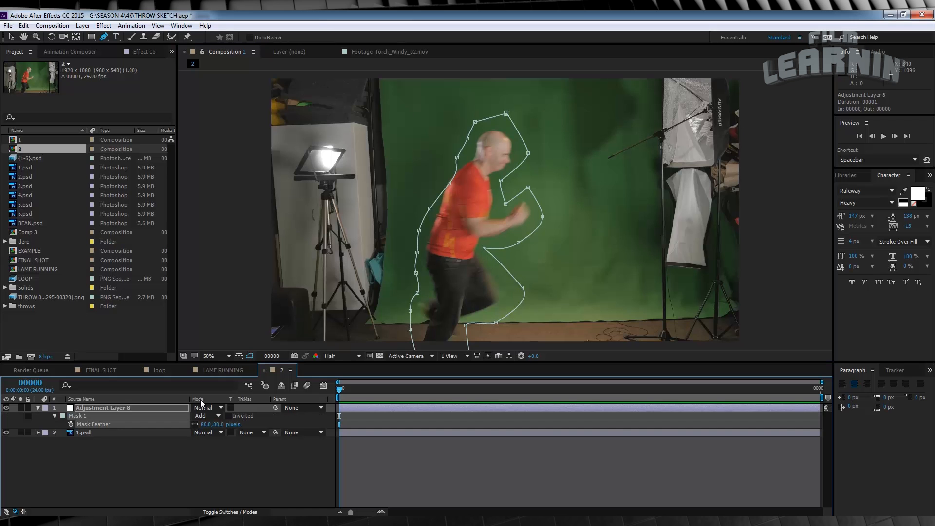
mouse_move(103, 25)
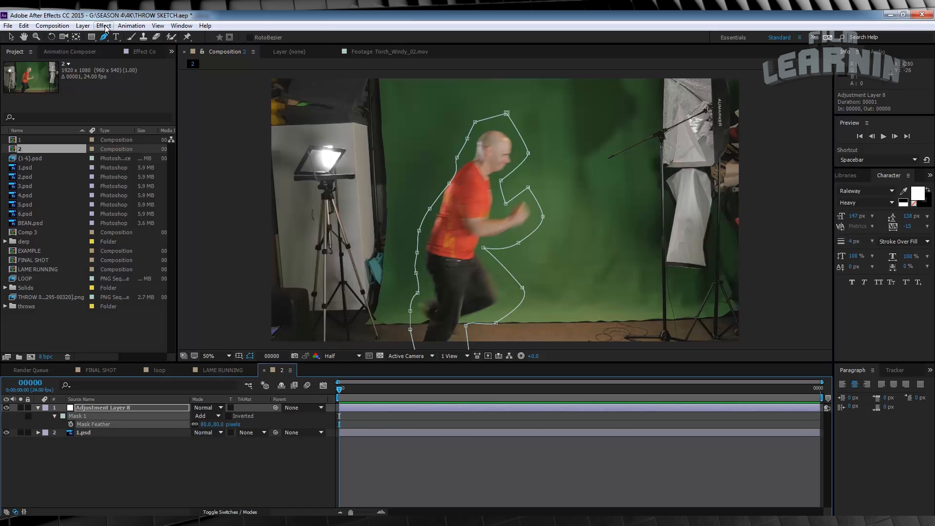
left_click(103, 25)
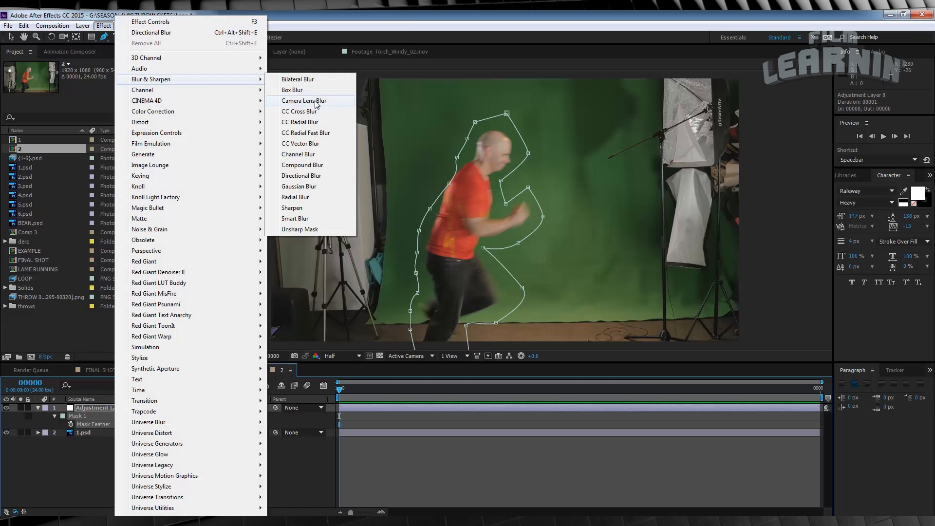
Apply a Directional Blur to the masked adjustment layer and lengthen it to smear the runner still
left_click(300, 176)
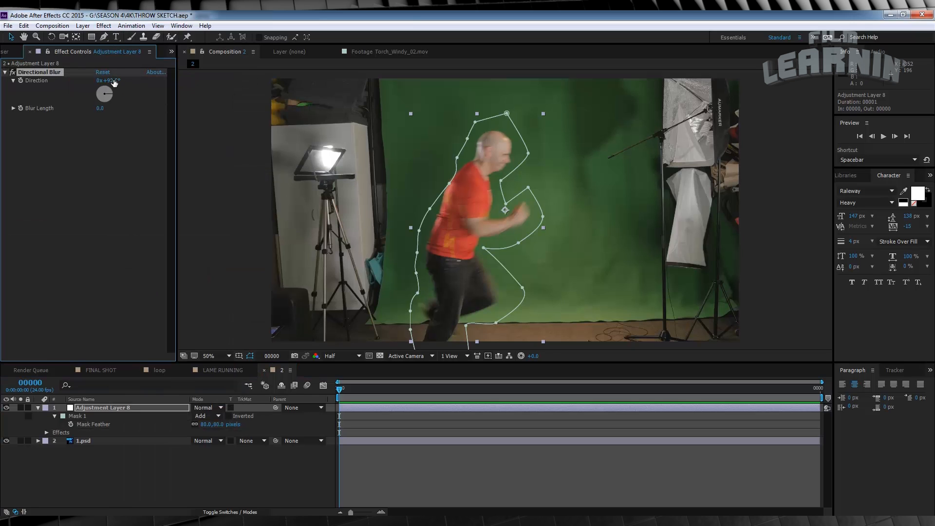
left_click_drag(99, 108, 125, 108)
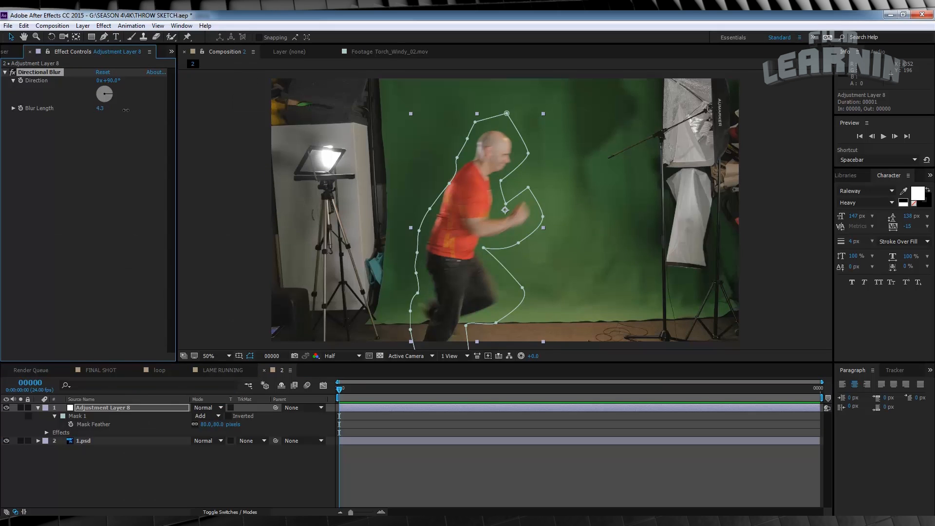
left_click_drag(100, 108, 125, 108)
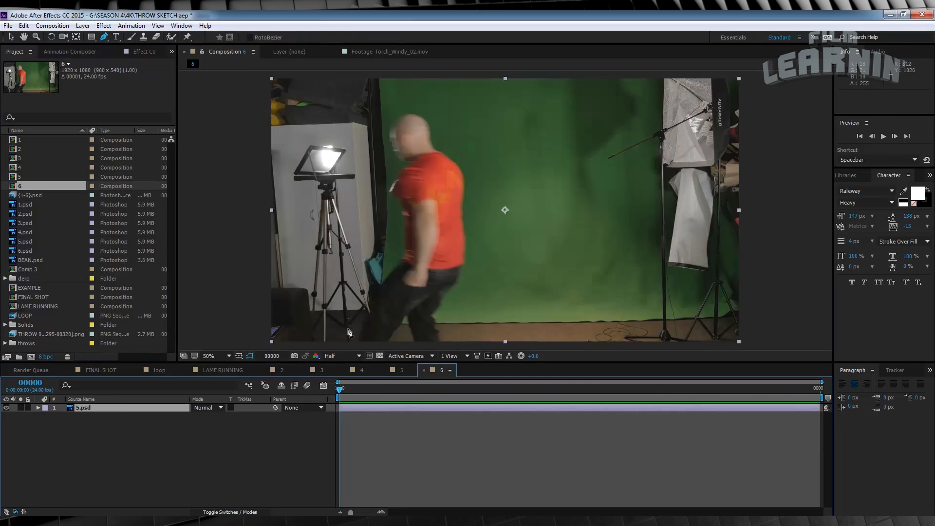
Inspect still compositions 3 and 5, then return to the loop composition
left_click(321, 370)
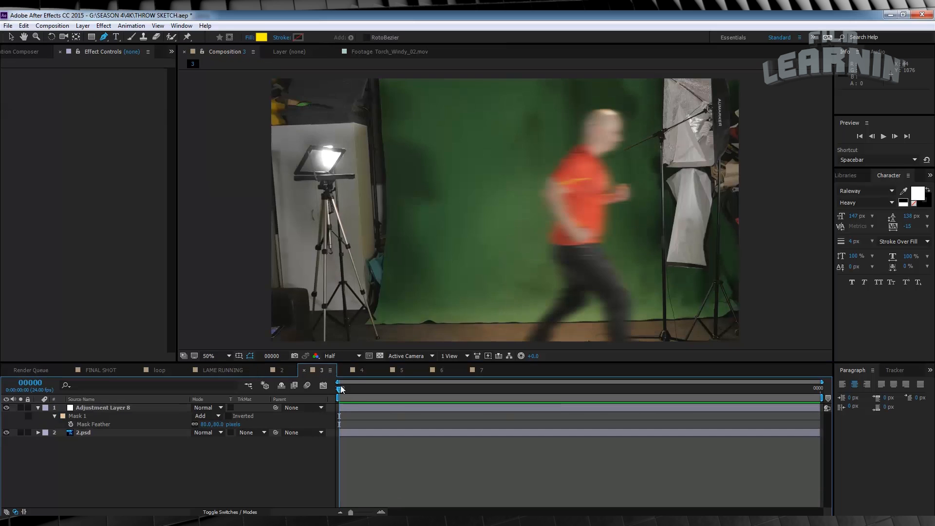
left_click(402, 370)
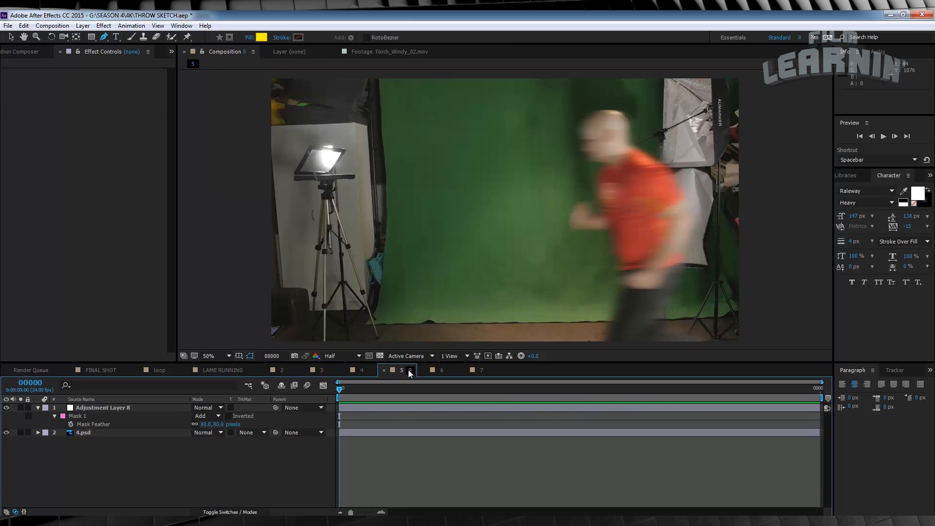
left_click(159, 370)
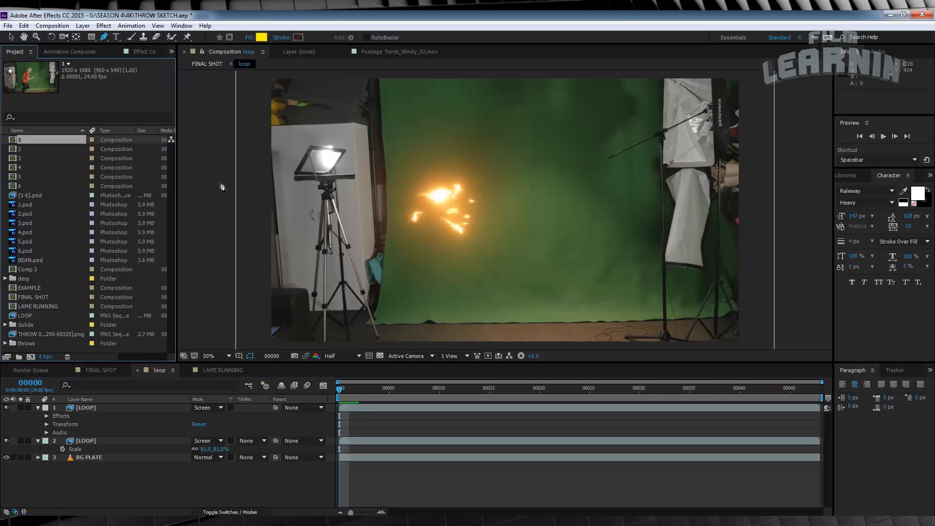
mouse_move(359, 314)
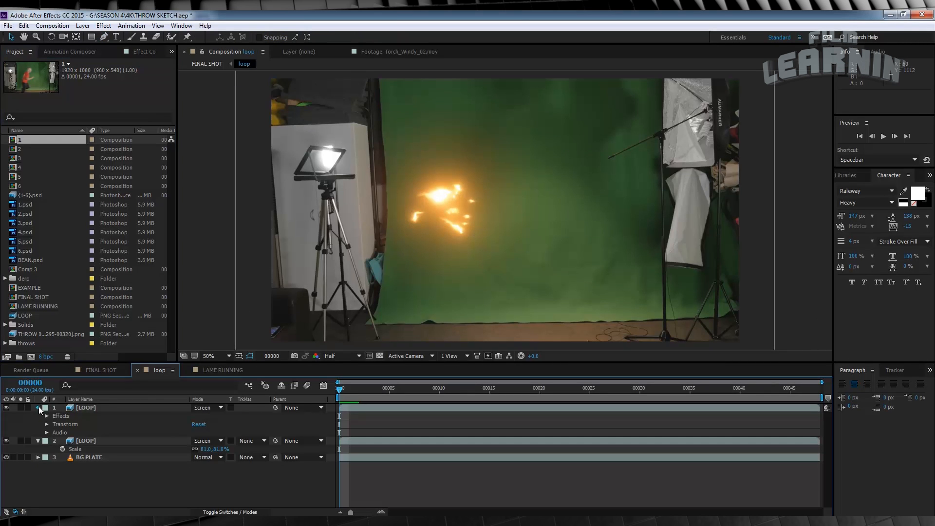
Collapse the LOOP layer and stagger the blurred still compositions along the loop timeline
left_click(37, 408)
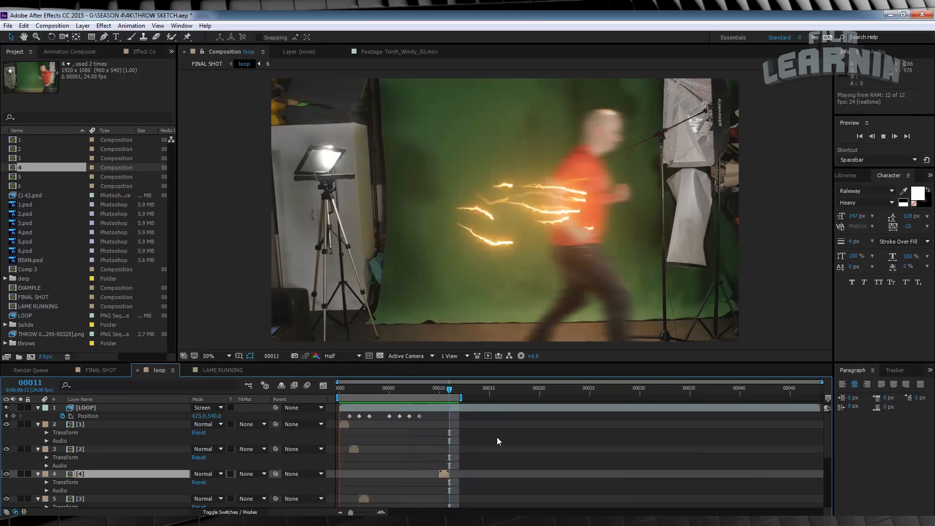
left_click(477, 389)
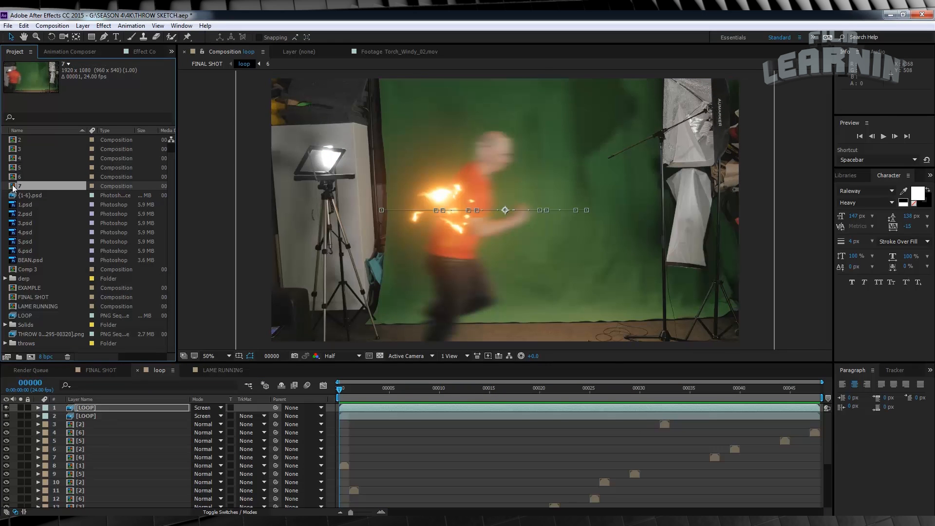
double_click(19, 185)
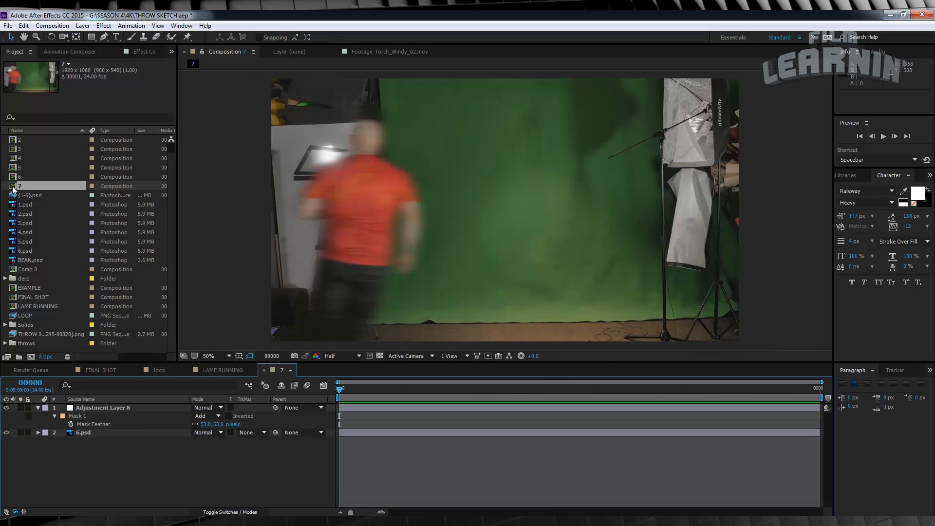
left_click(102, 407)
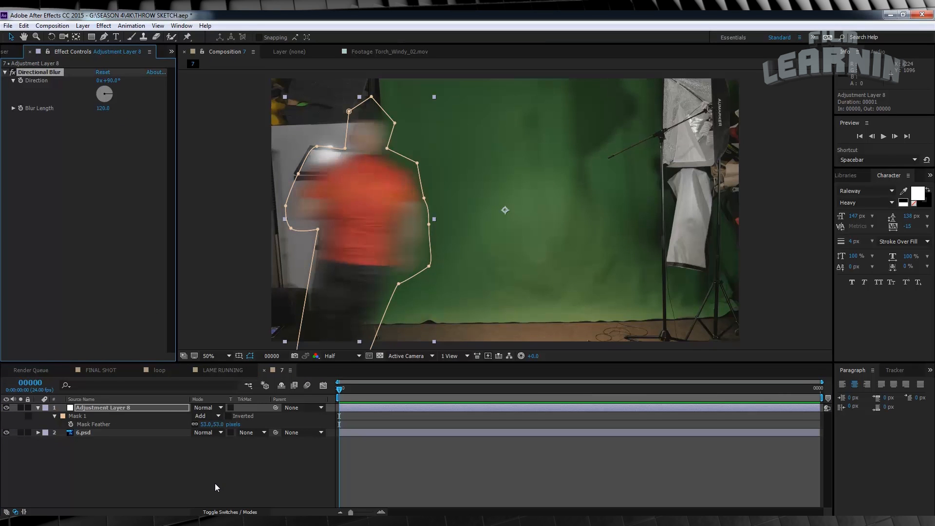
left_click(14, 51)
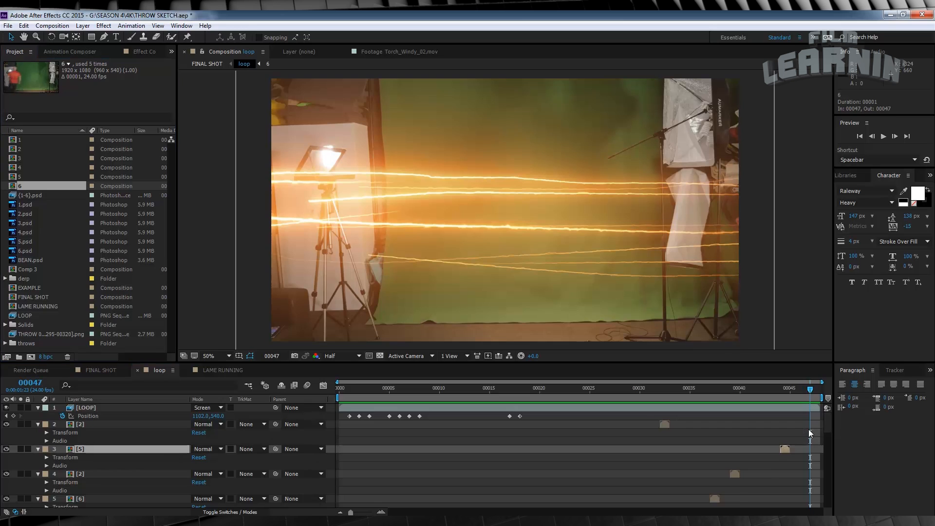
Preview the loop streaks, then place composition 7 as another timed layer among the staggered stills
left_click(884, 137)
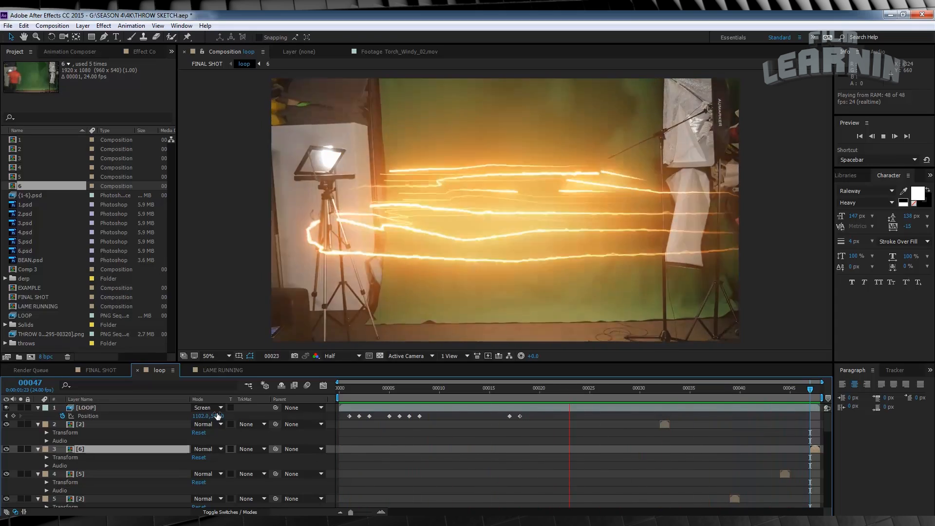
left_click(419, 388)
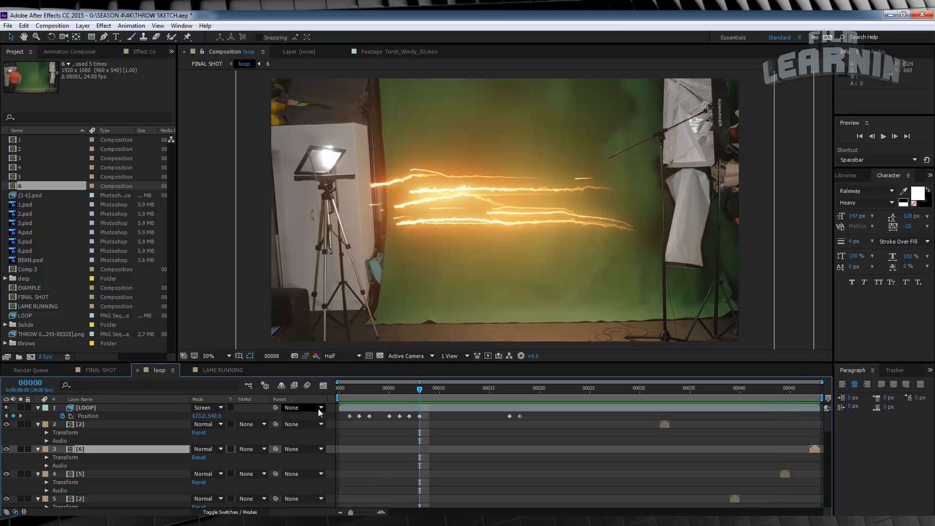
left_click(100, 370)
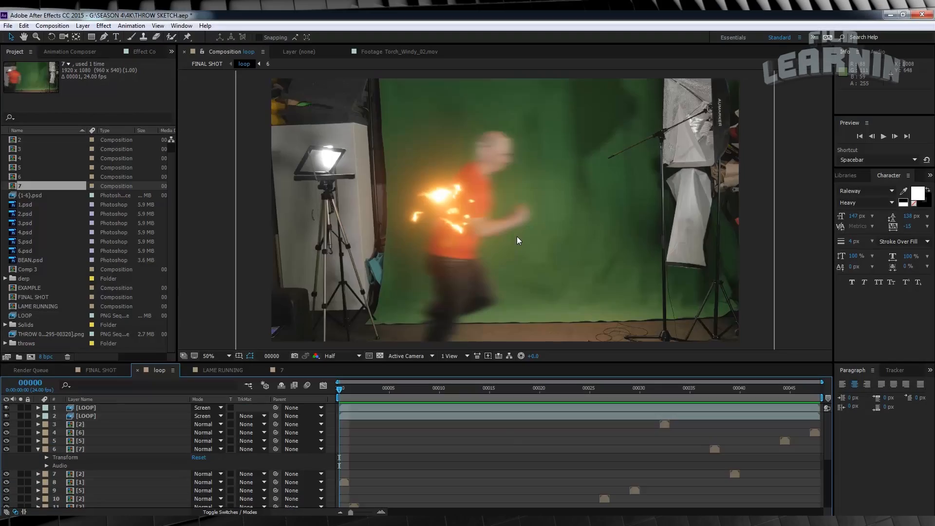
mouse_move(508, 160)
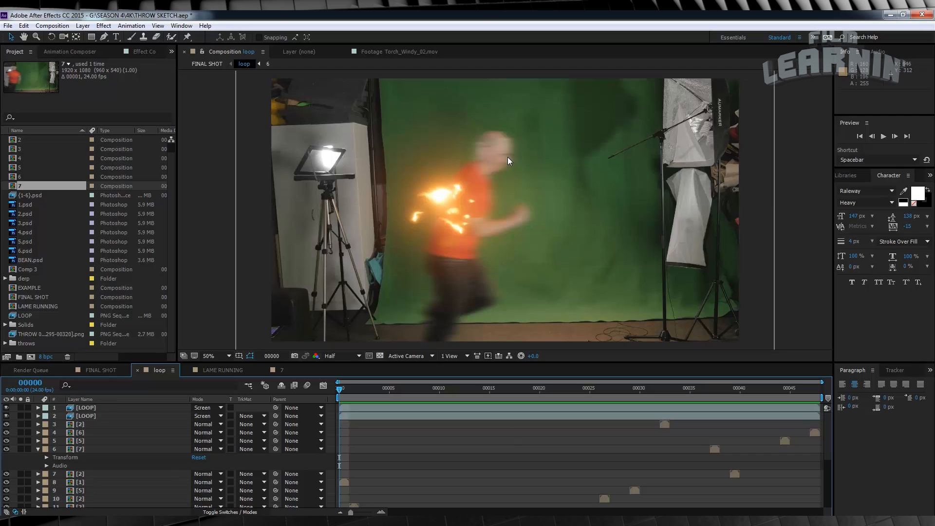
mouse_move(498, 201)
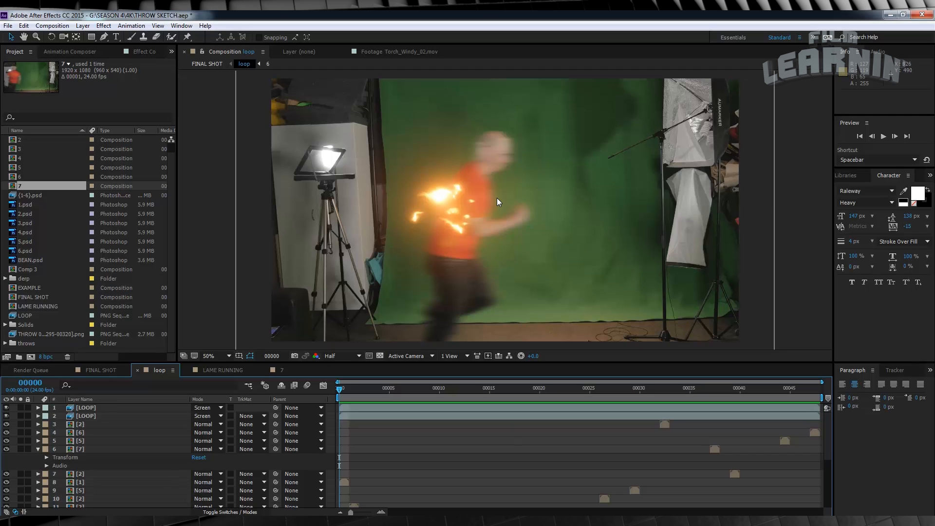
mouse_move(438, 257)
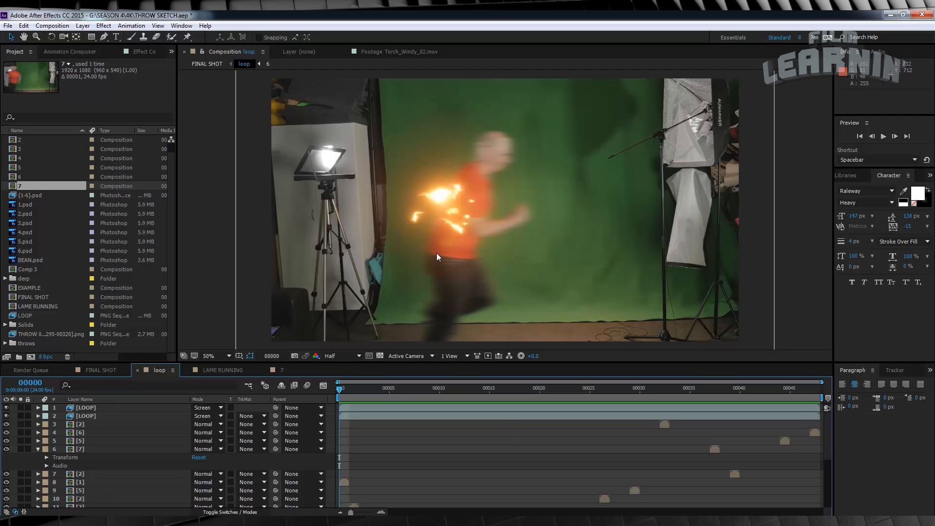
Preview the BEAN.psd cut-out and stand it as a layer in the middle of the loop composition
left_click(32, 260)
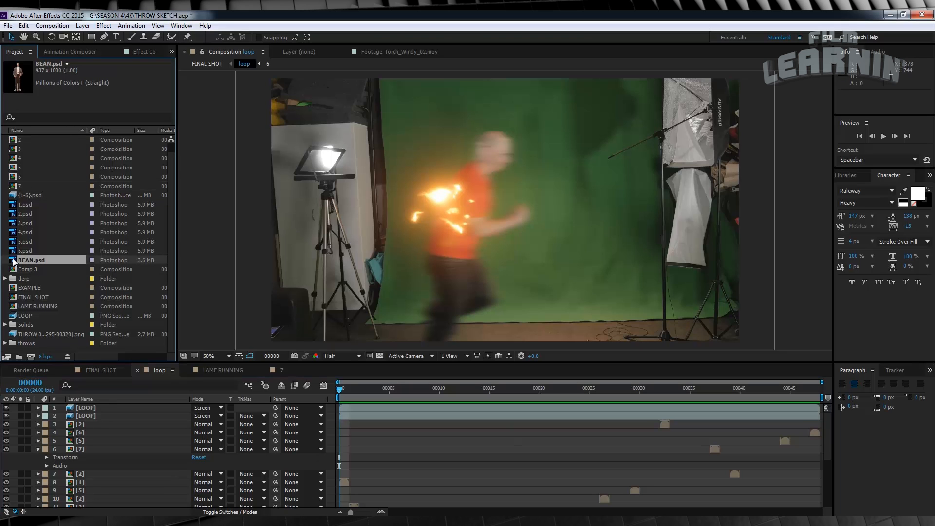
double_click(31, 259)
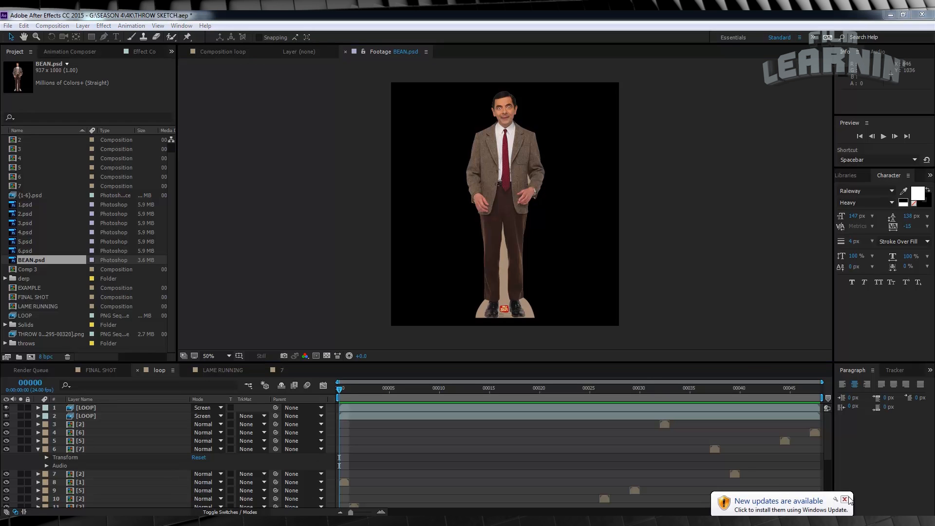
left_click(224, 52)
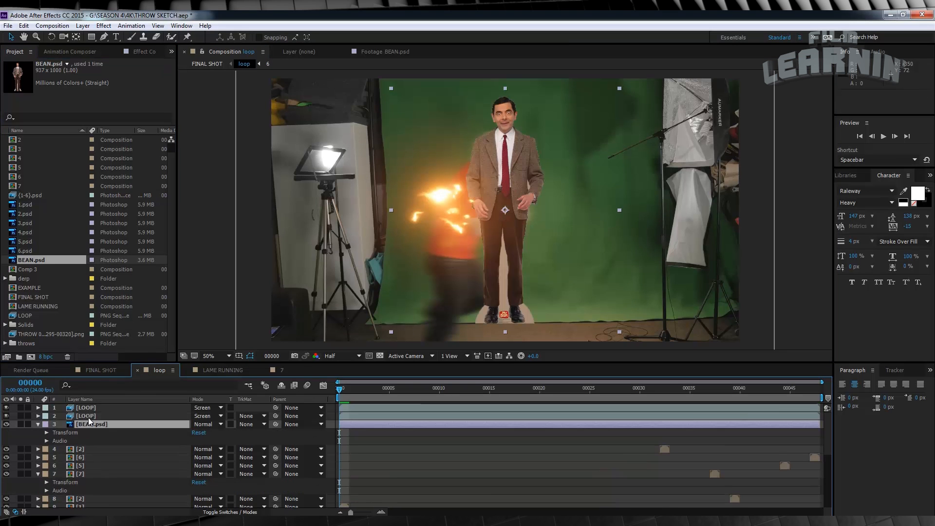
Duplicate BEAN.psd to the top of the stack and trim the copy to the first frames
left_click(37, 424)
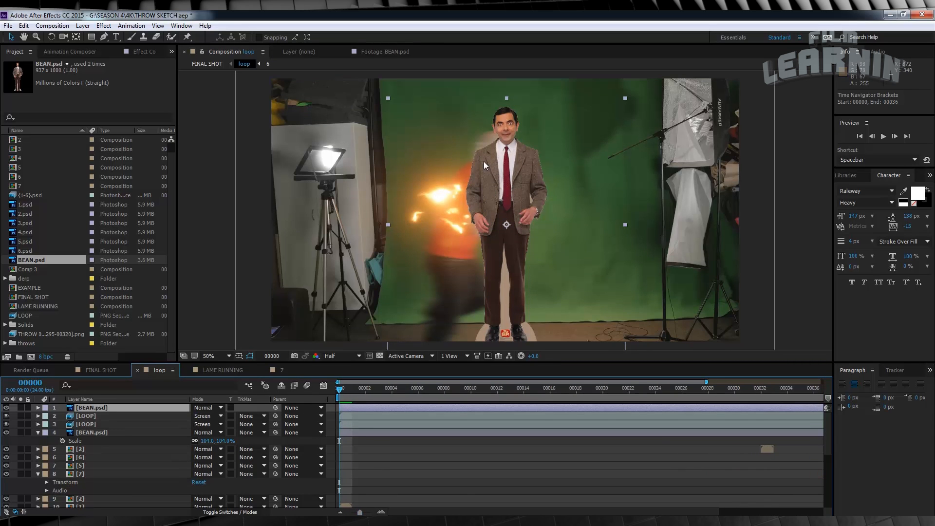
mouse_move(449, 285)
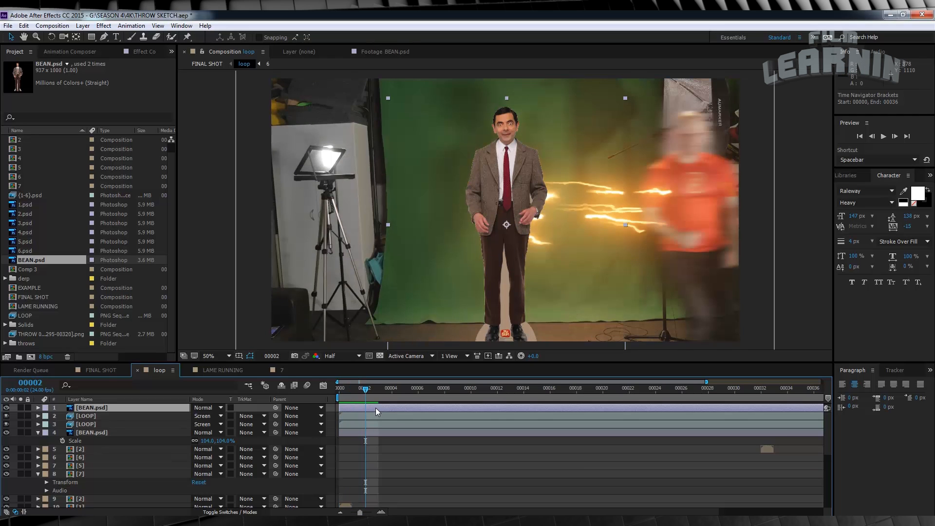
left_click(92, 407)
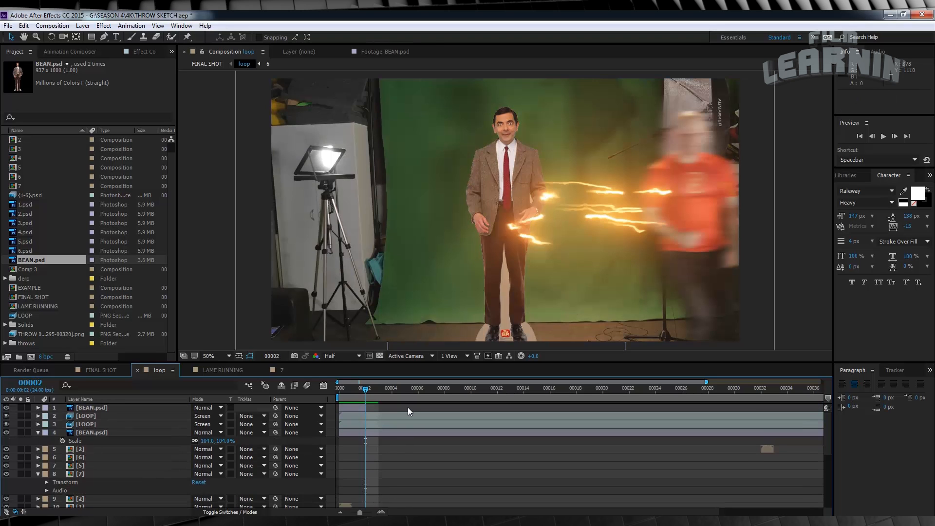
left_click(851, 174)
type("choke")
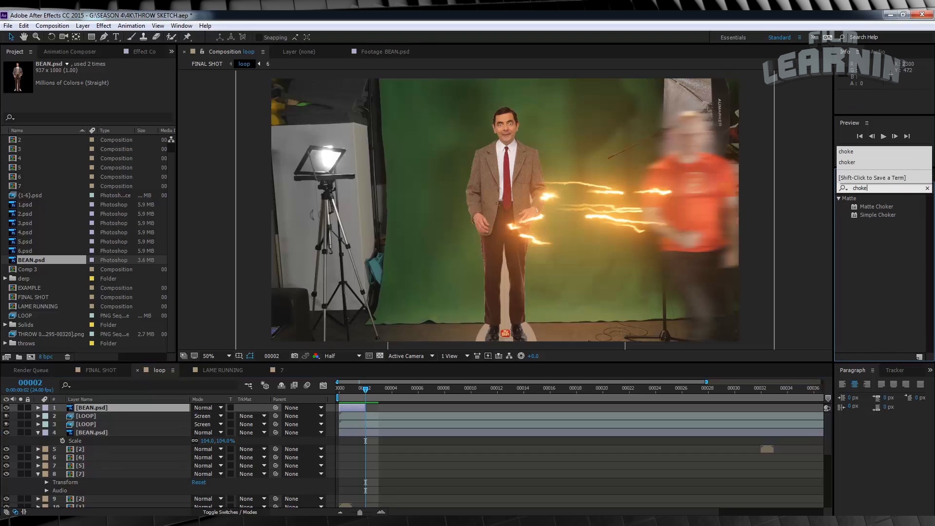
Apply Matte Choker to the top BEAN copy and adjust its Choke and Softness
left_click(876, 206)
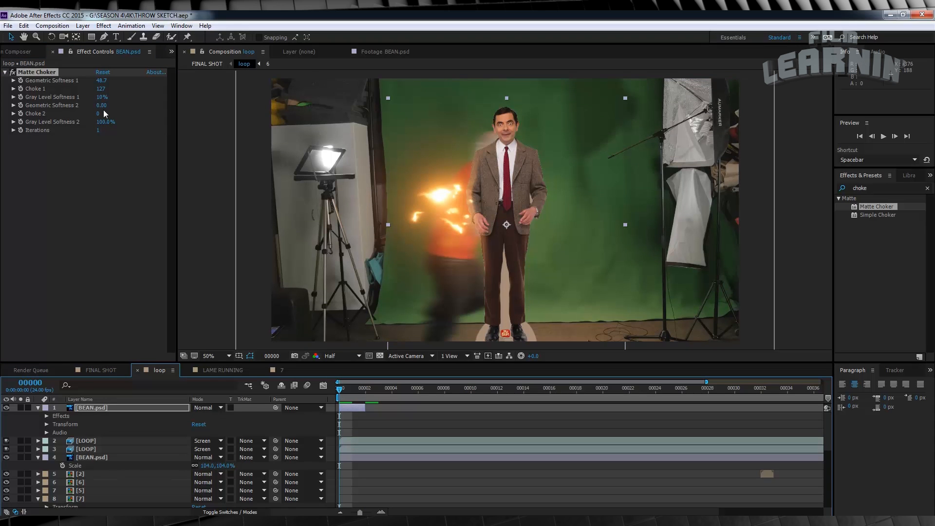
mouse_move(108, 122)
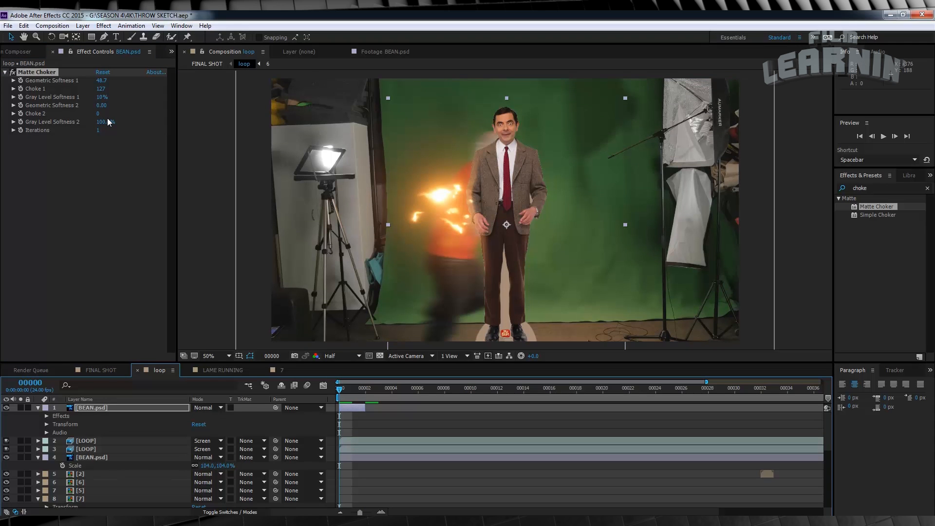
left_click(93, 456)
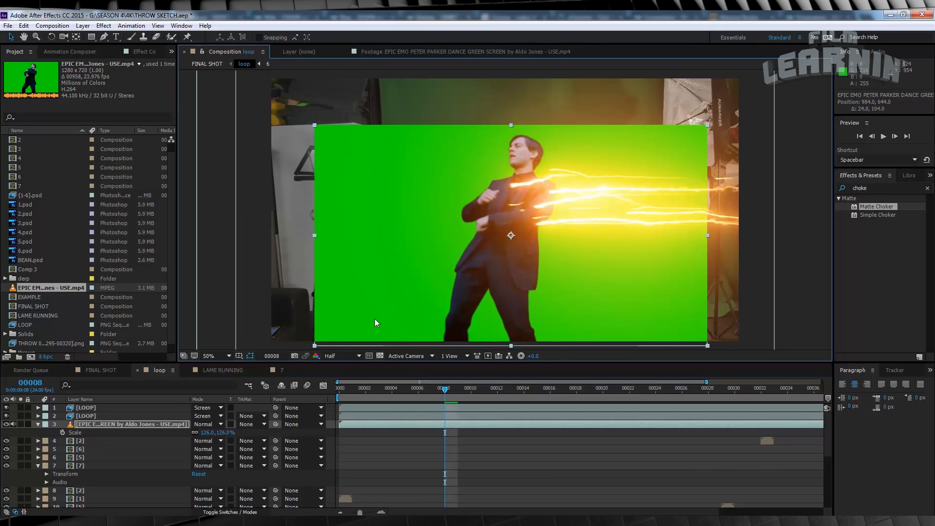
Replace BEAN with the dancer MP4 at 126%, key its green with Keylight and add Matte Choker
left_click(102, 25)
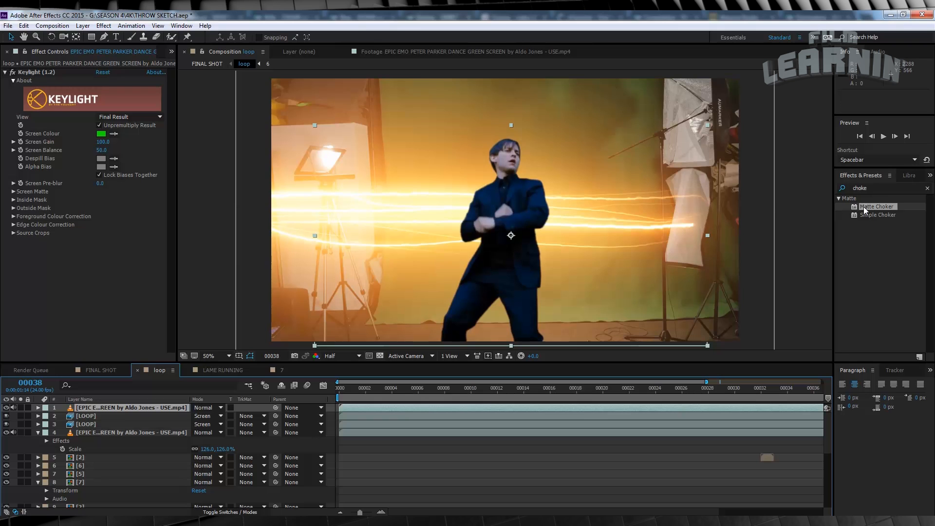
double_click(875, 207)
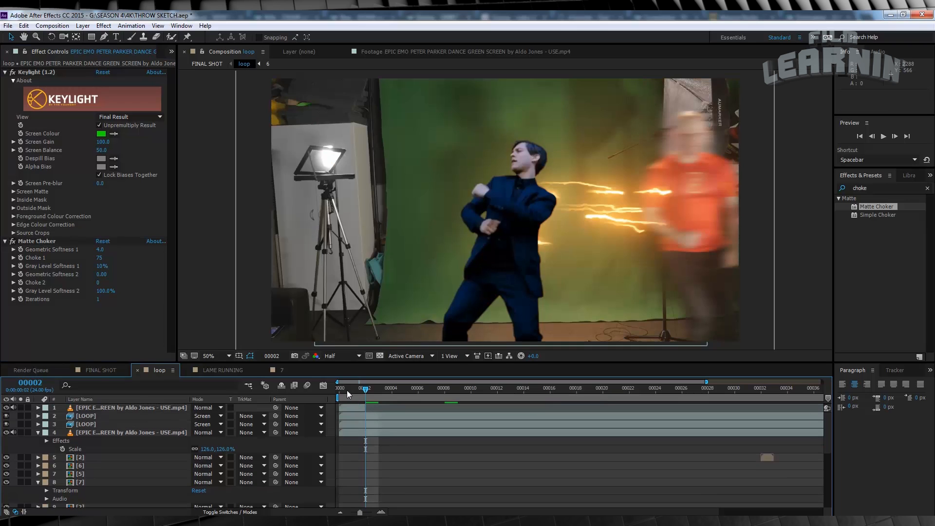
left_click(339, 388)
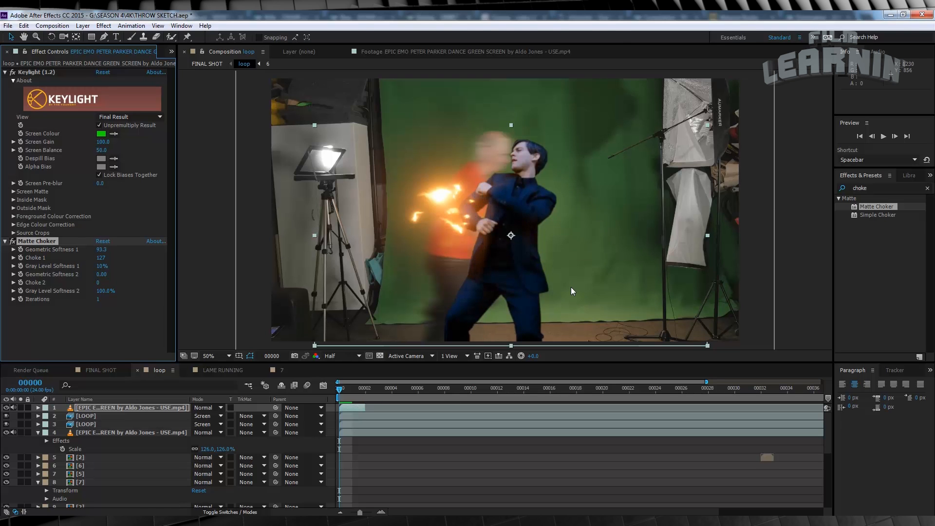
left_click(100, 370)
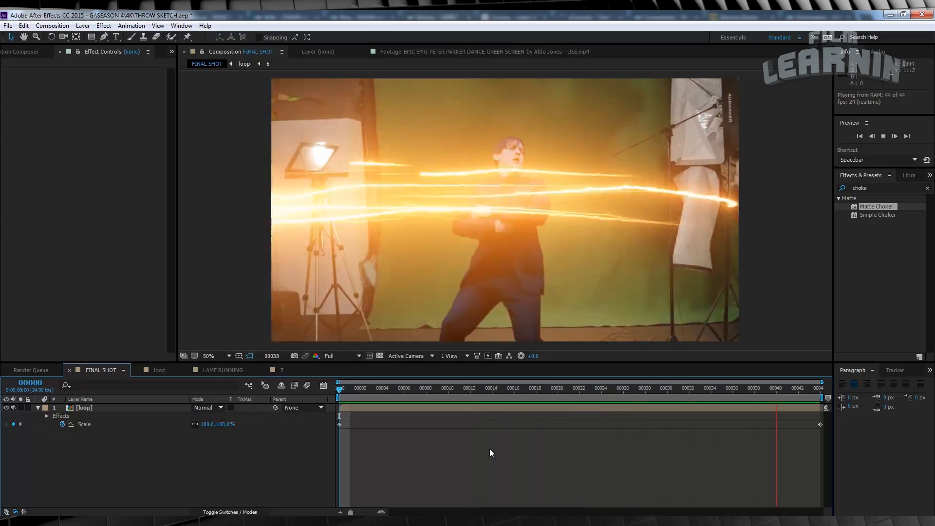
Preview the FINAL SHOT composition with the streak looping around the keyed dancer
key("space")
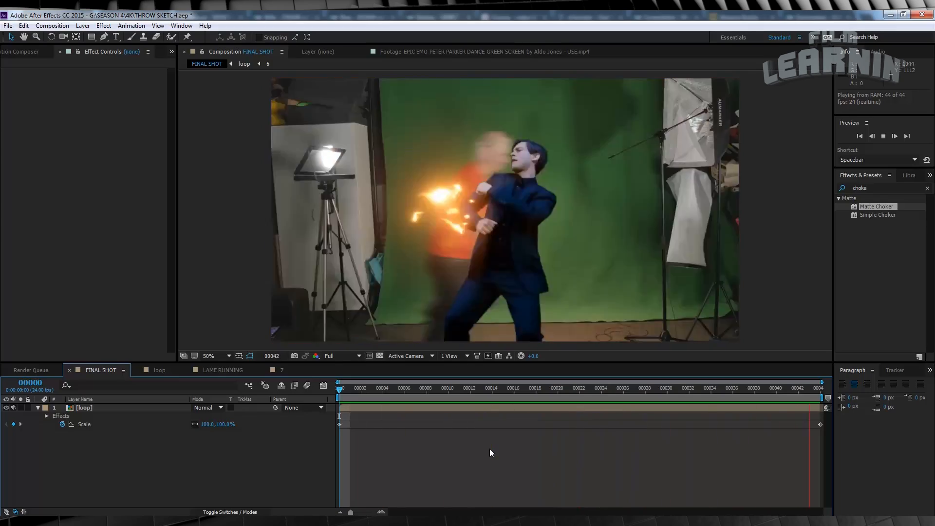